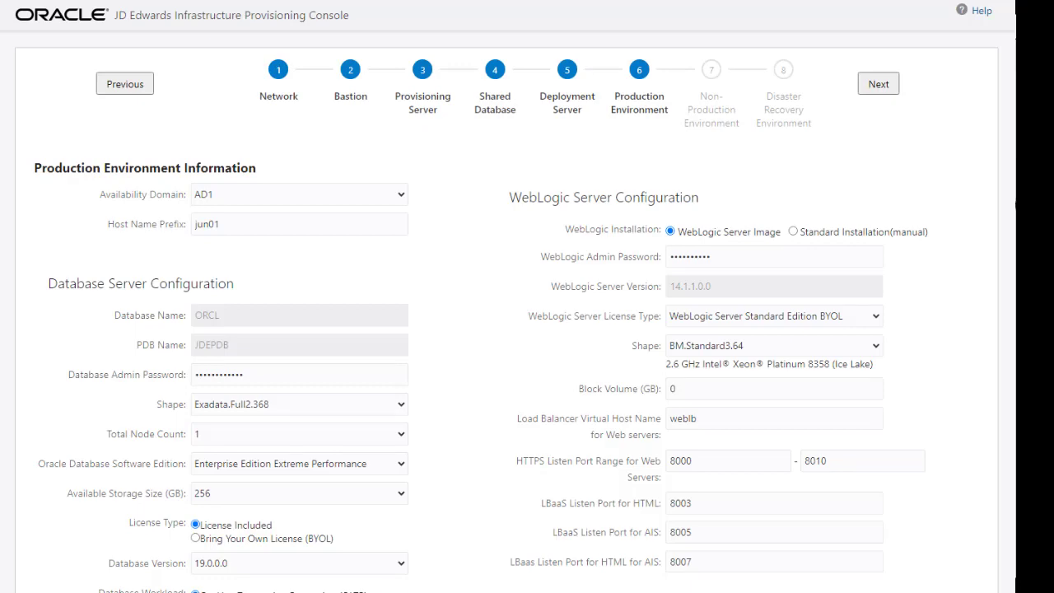
Step: Advance the wizard to the Disaster Recovery Environment step with DR enabled on availability domain AD1
scroll("down", 3)
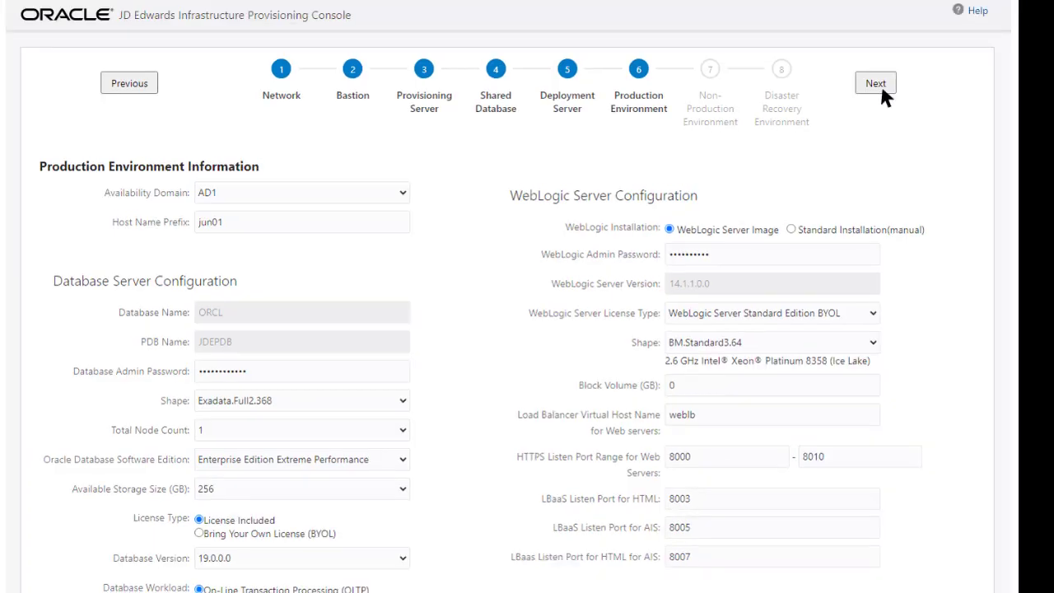
left_click(882, 83)
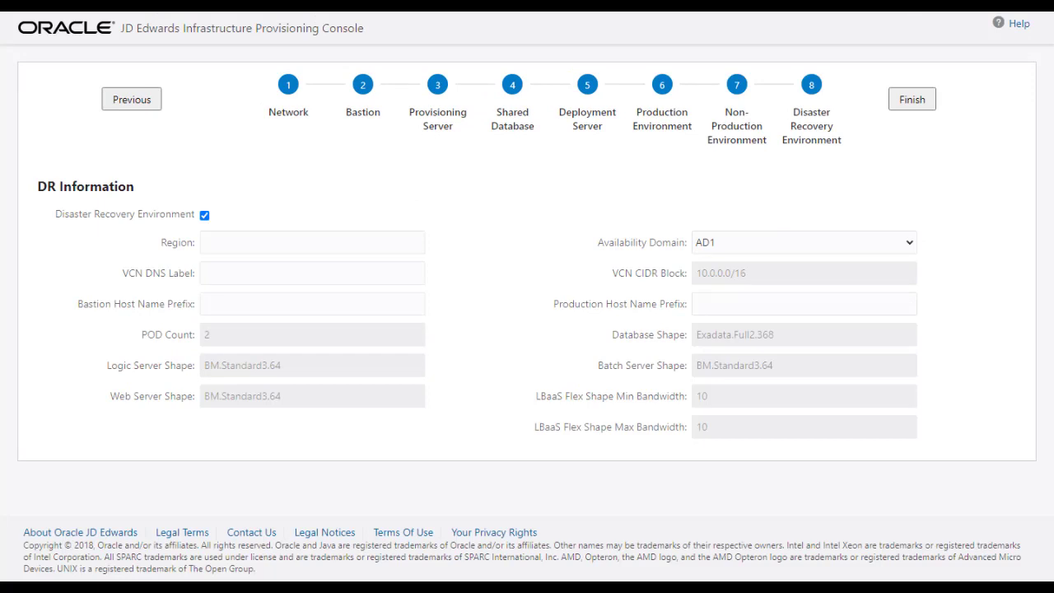
left_click(205, 215)
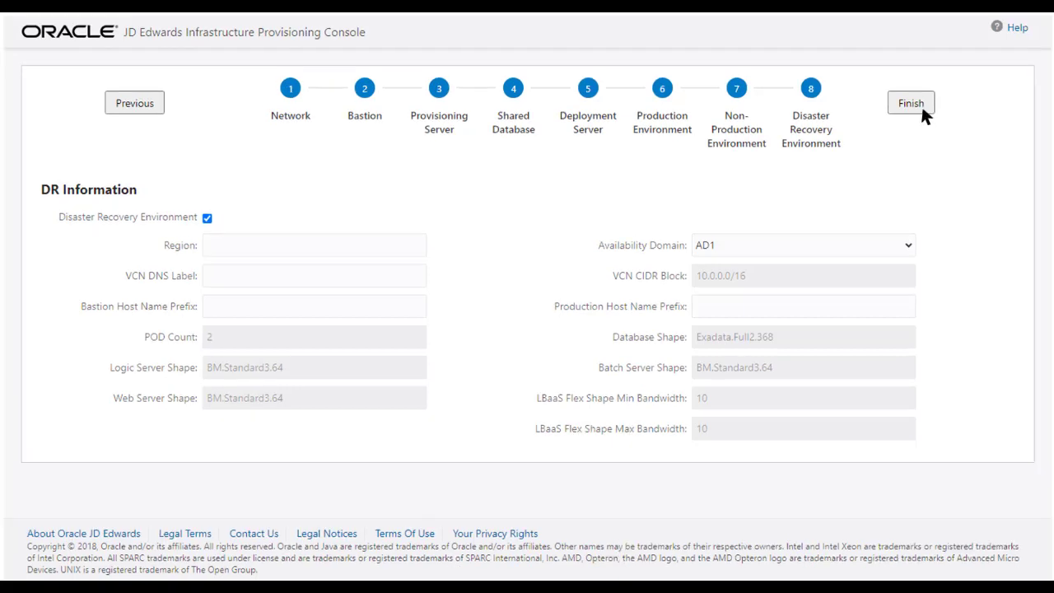
Step: Finish the wizard so the JD Edwards Servers overview lists database, enterprise, web and deployment instance counts
left_click(919, 102)
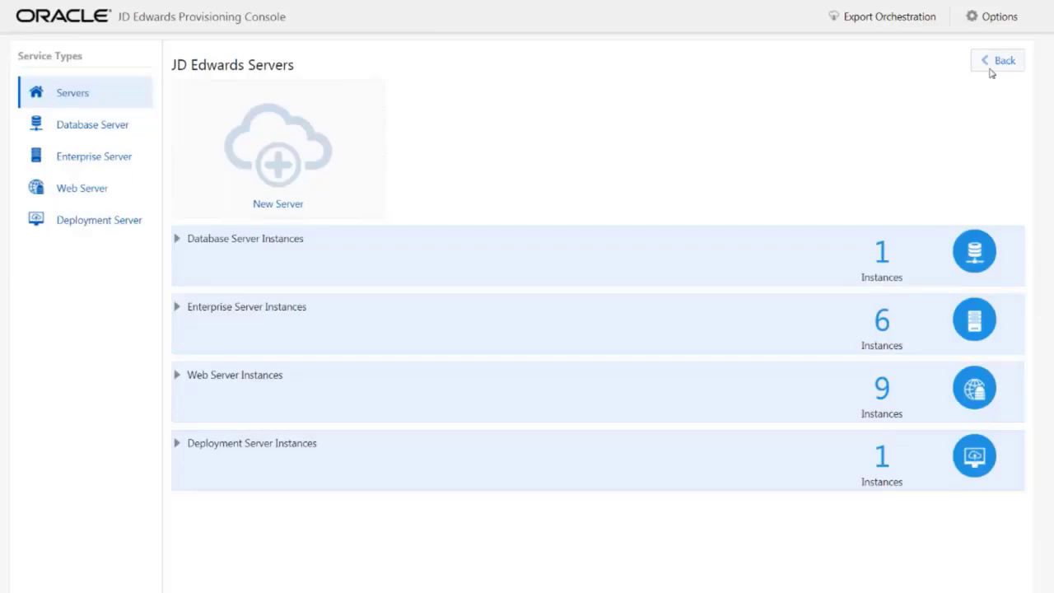
Step: From the welcome page's Deploy tile, start deployment and watch the status log show completed tasks
left_click(993, 62)
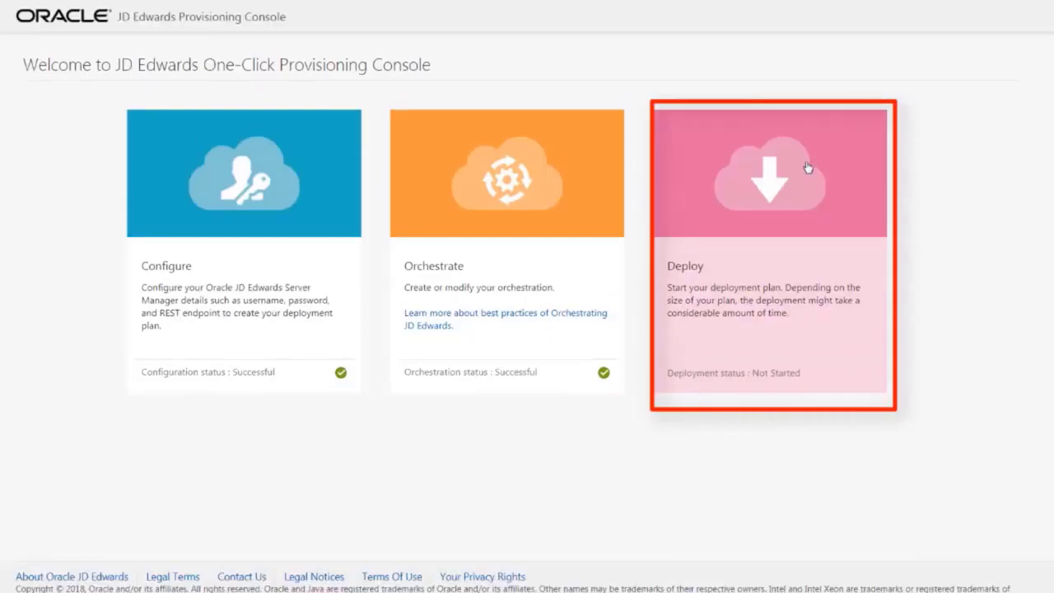
left_click(771, 173)
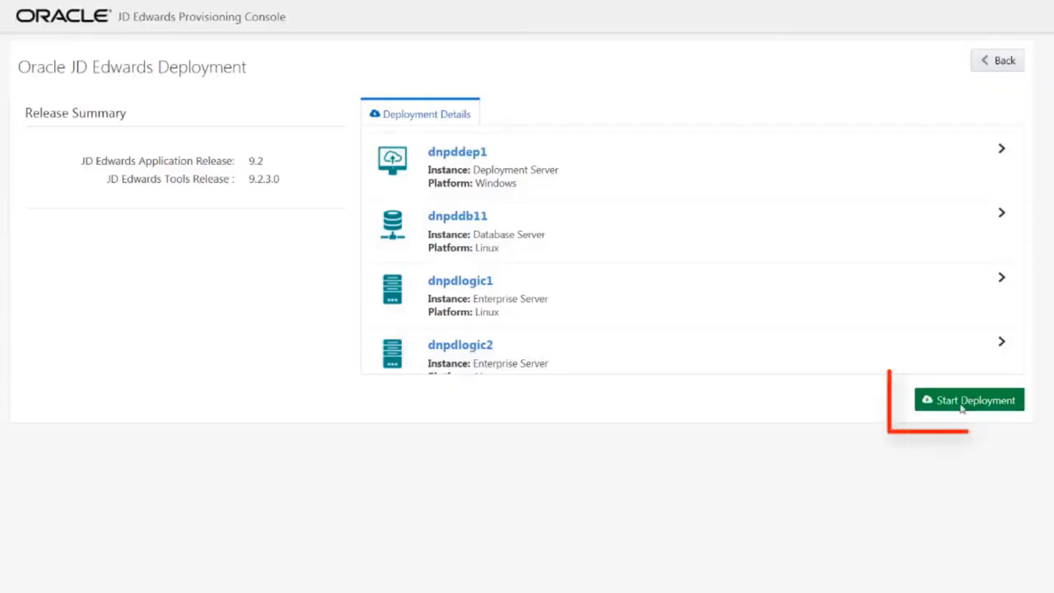
left_click(971, 398)
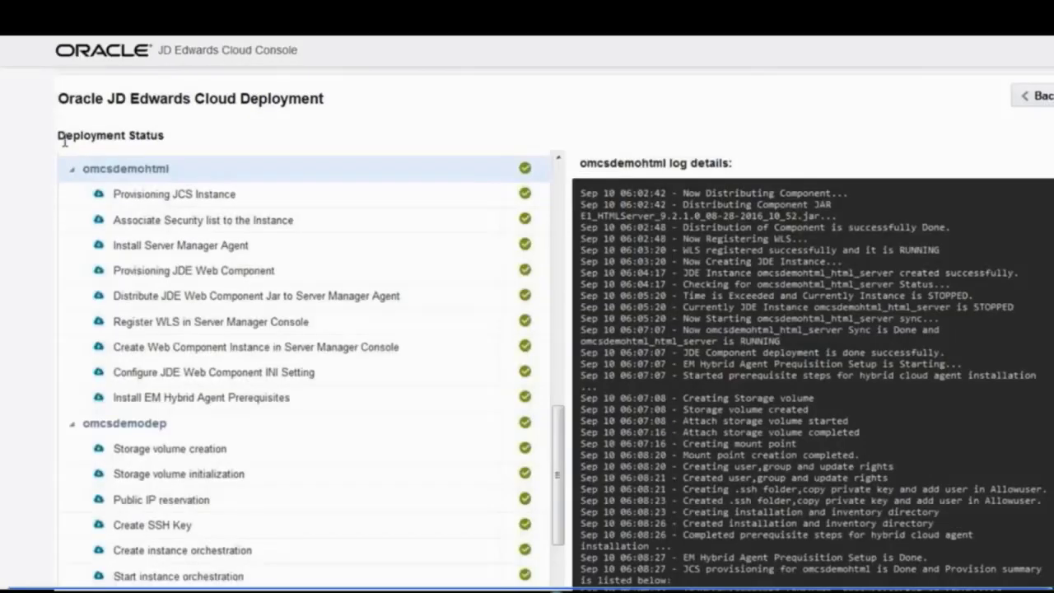